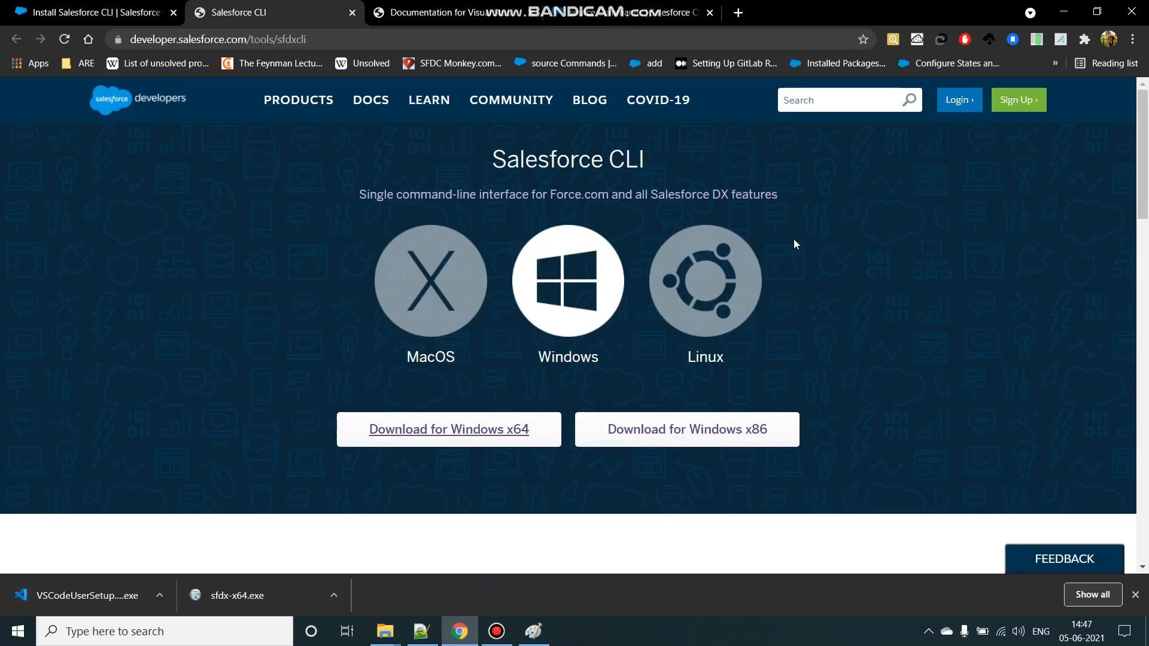
pyautogui.moveTo(992, 200)
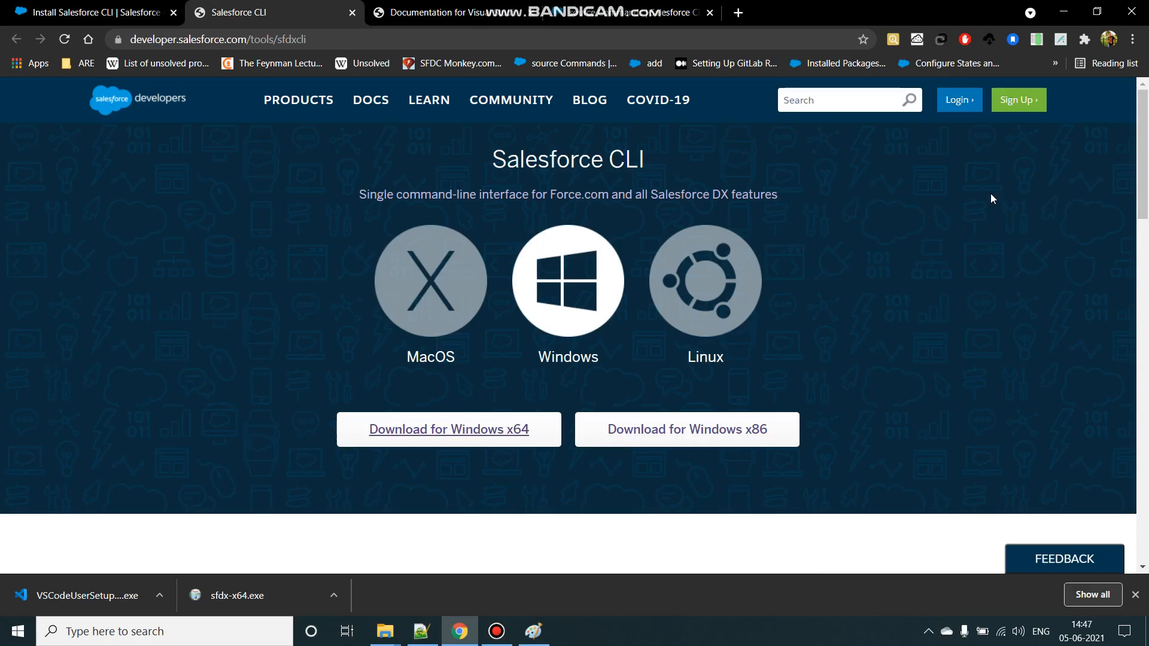
pyautogui.moveTo(53, 74)
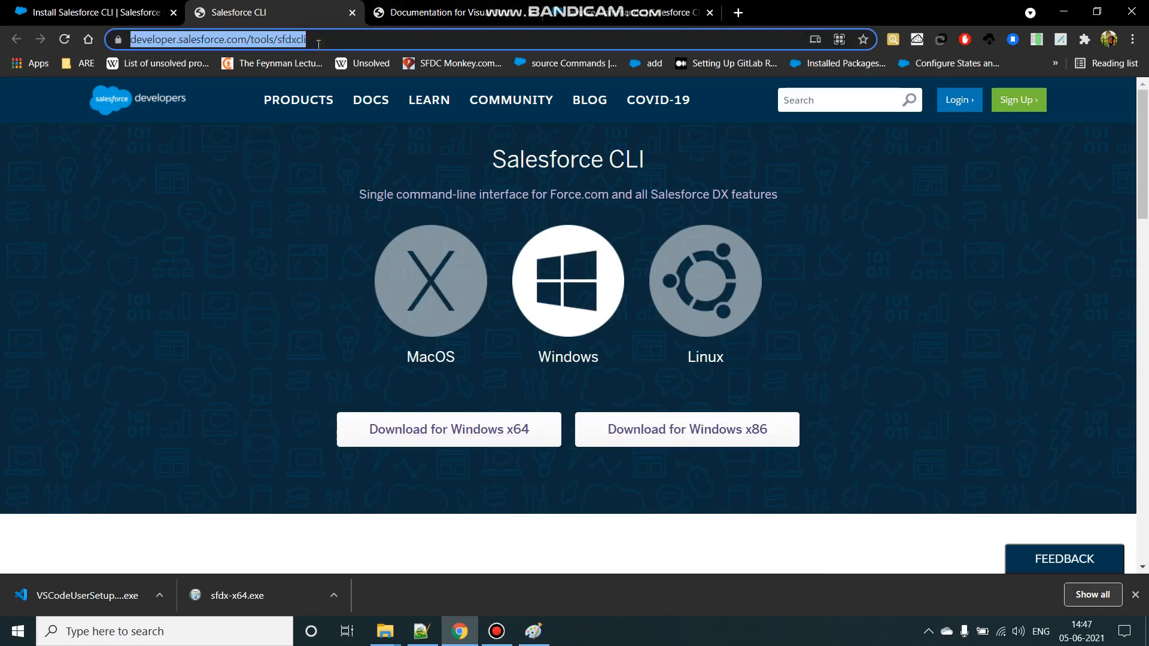
# Install sfdx-cli with default components into C:\Program Files\sfdx and close the installer
pyautogui.click(316, 39)
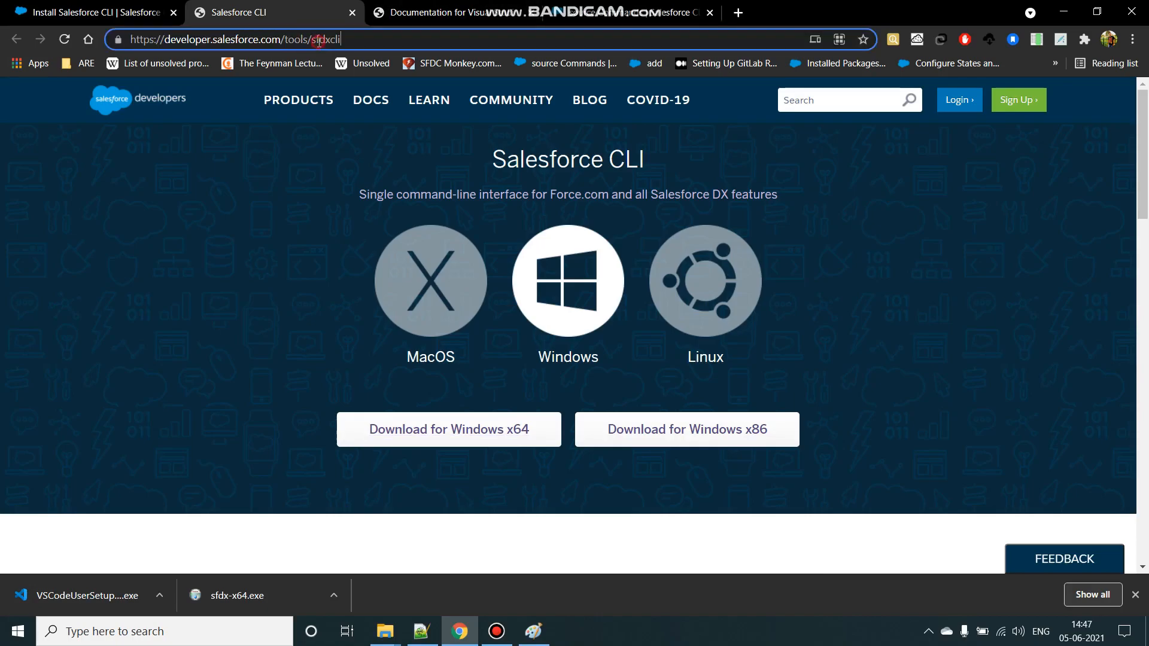
pyautogui.moveTo(675, 370)
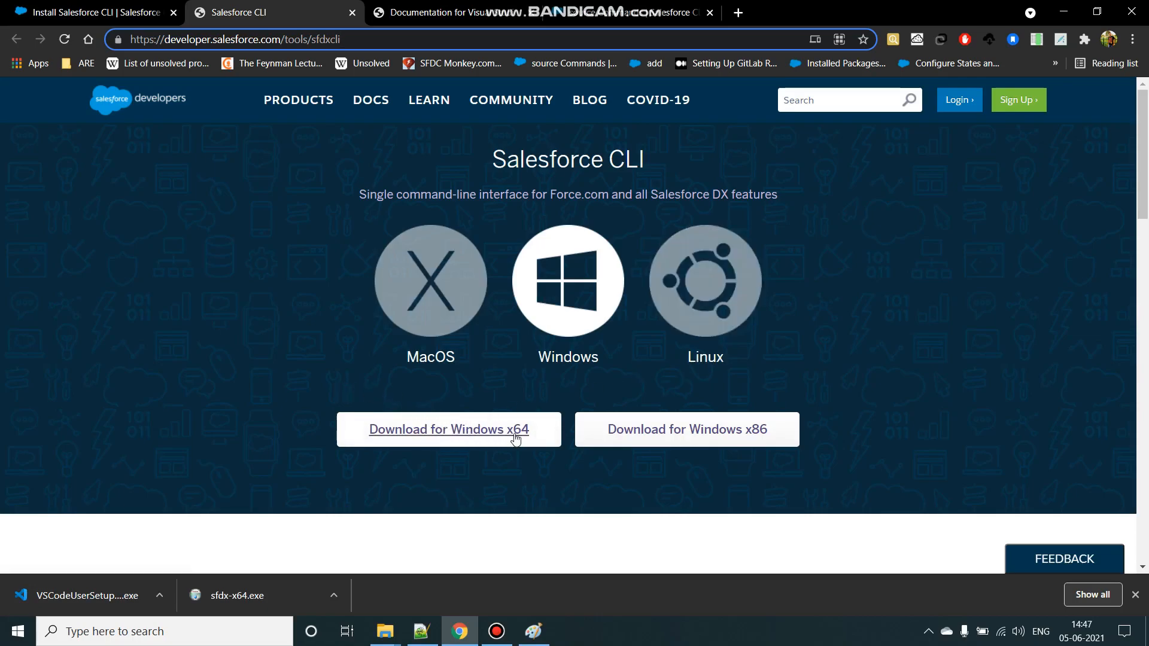
pyautogui.moveTo(472, 436)
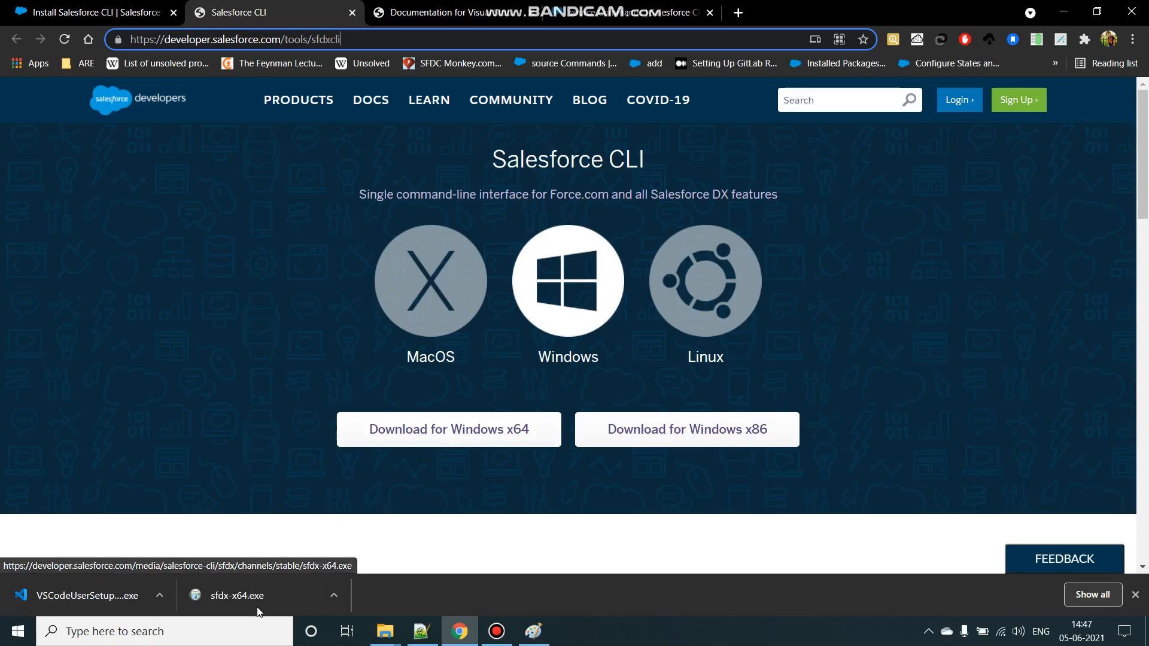
pyautogui.moveTo(242, 595)
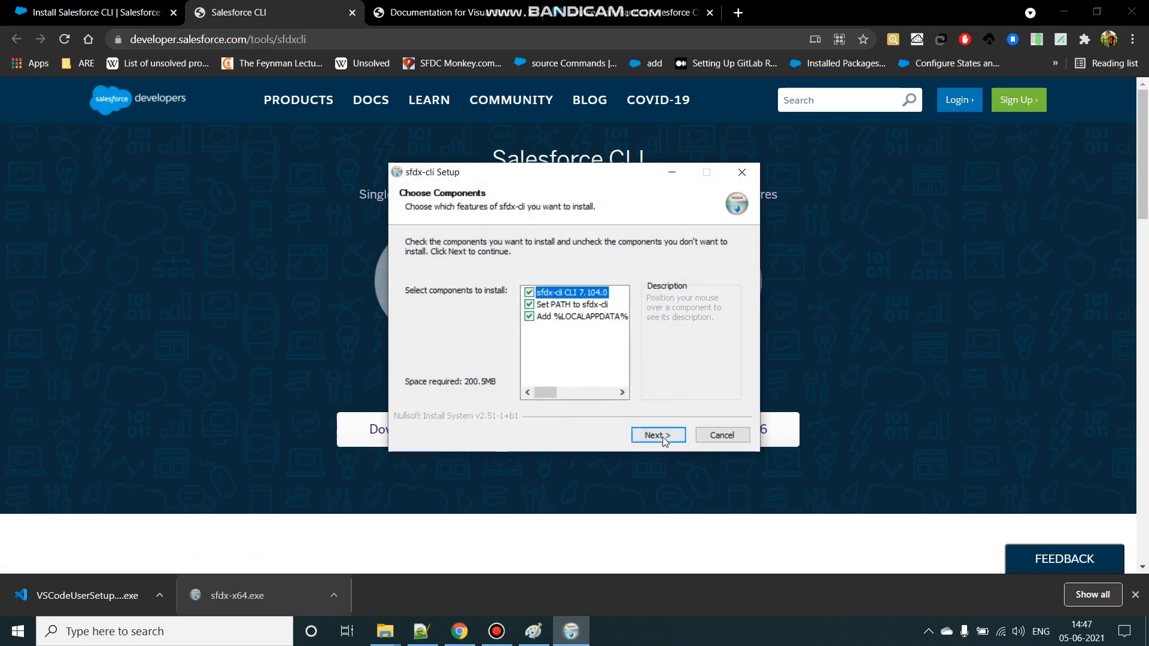
pyautogui.click(657, 434)
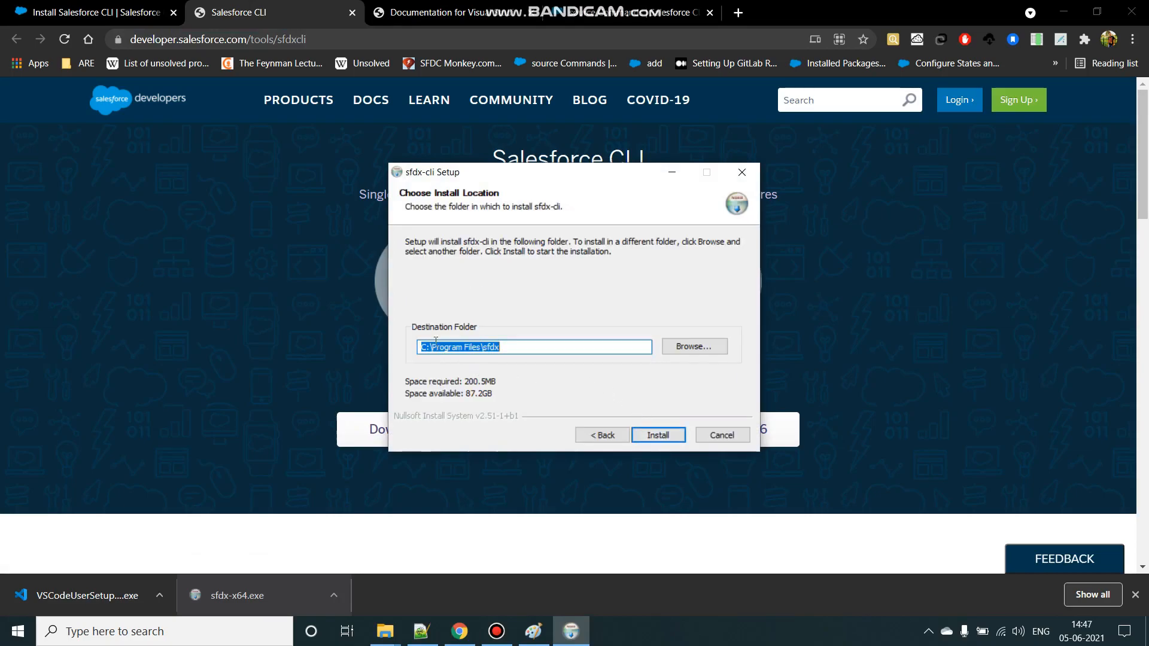
pyautogui.click(657, 434)
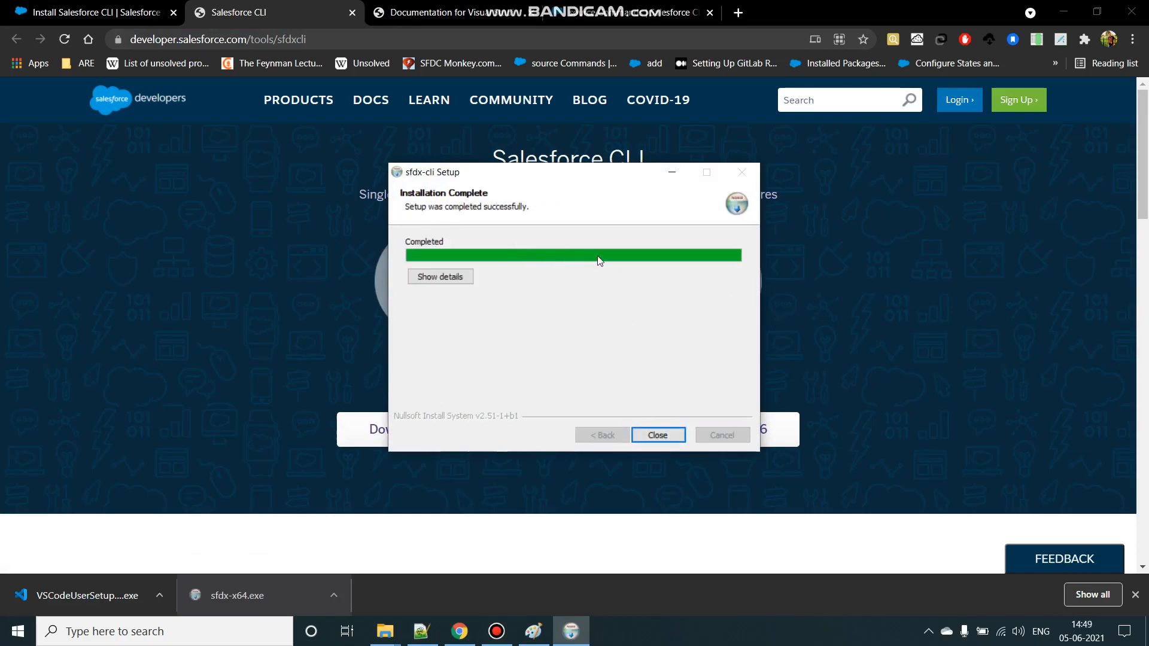
pyautogui.click(657, 435)
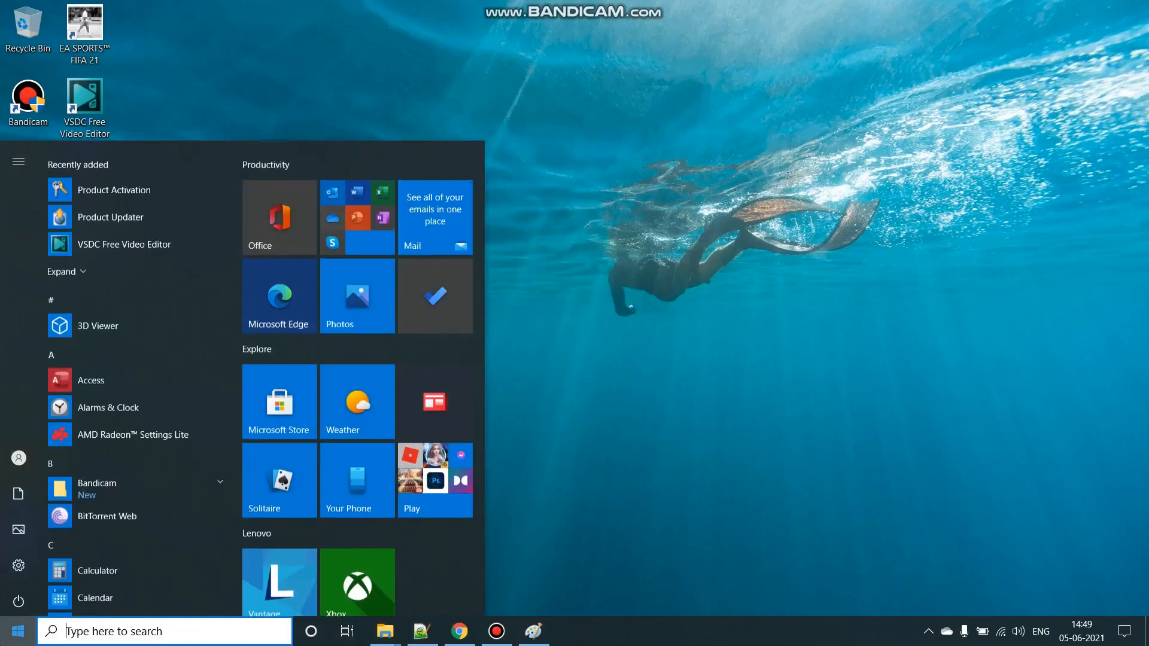
# Launch Command Prompt and run the sfdx command
pyautogui.click(14, 630)
pyautogui.write('s')
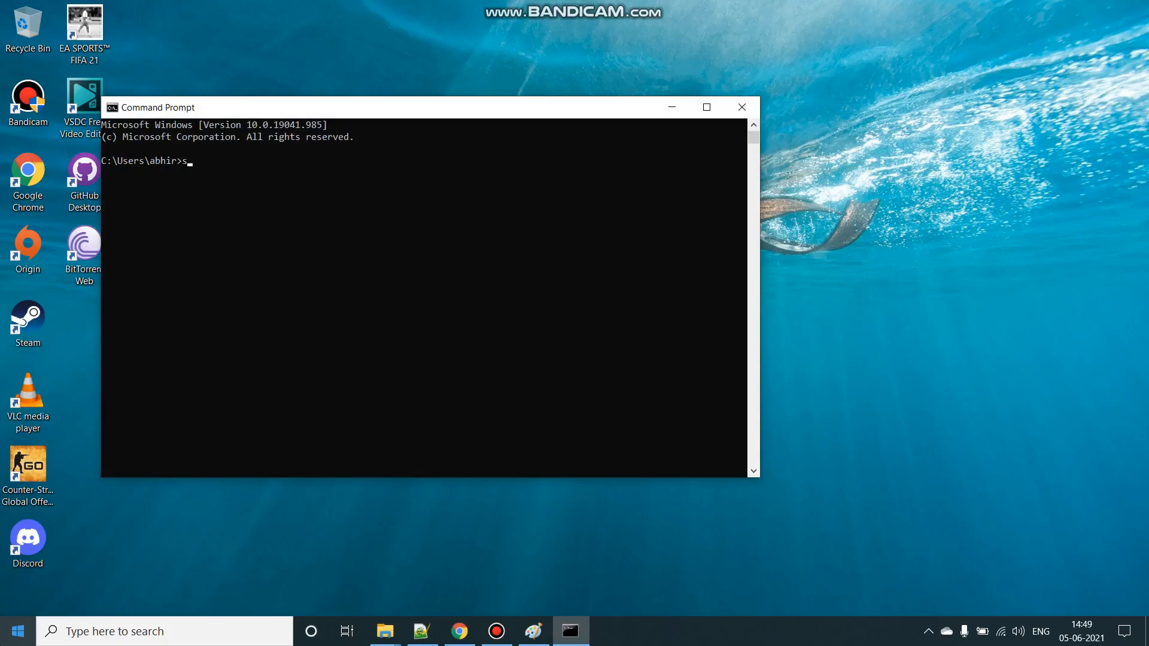
pyautogui.write('fdx')
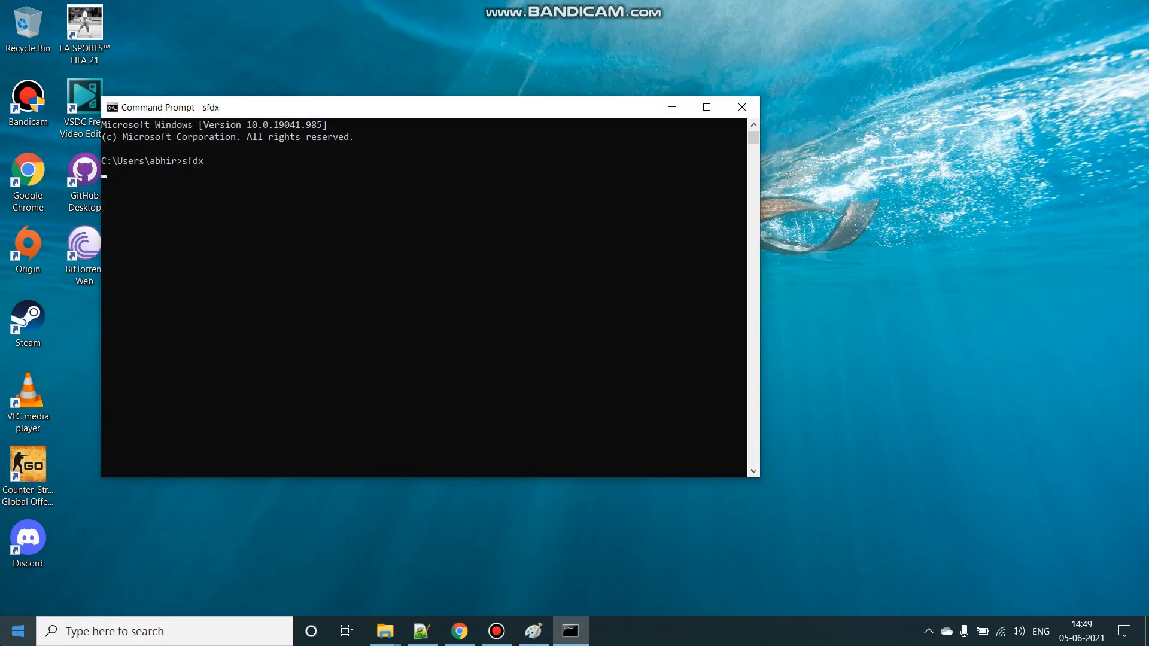